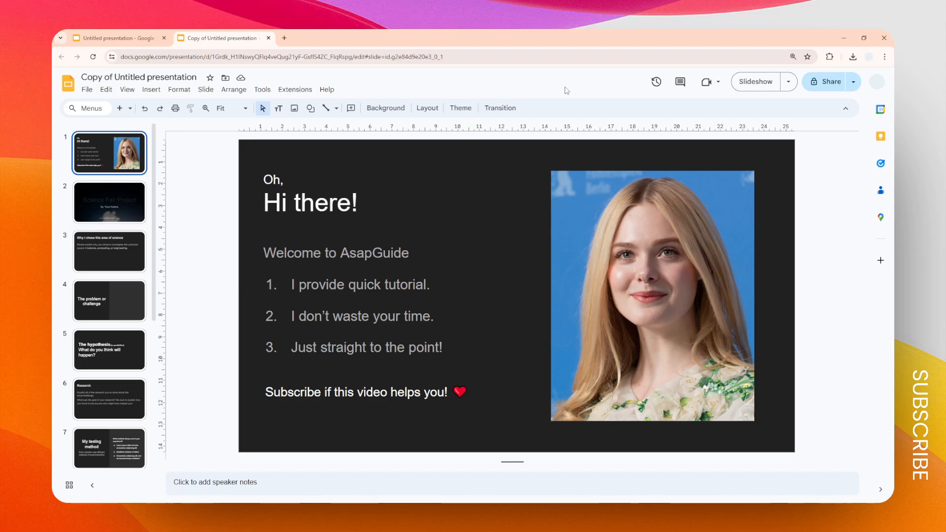
Download the presentation from the File menu as a Microsoft PowerPoint (.pptx) file.
{"action": "left_click", "coordinate": [87, 89]}
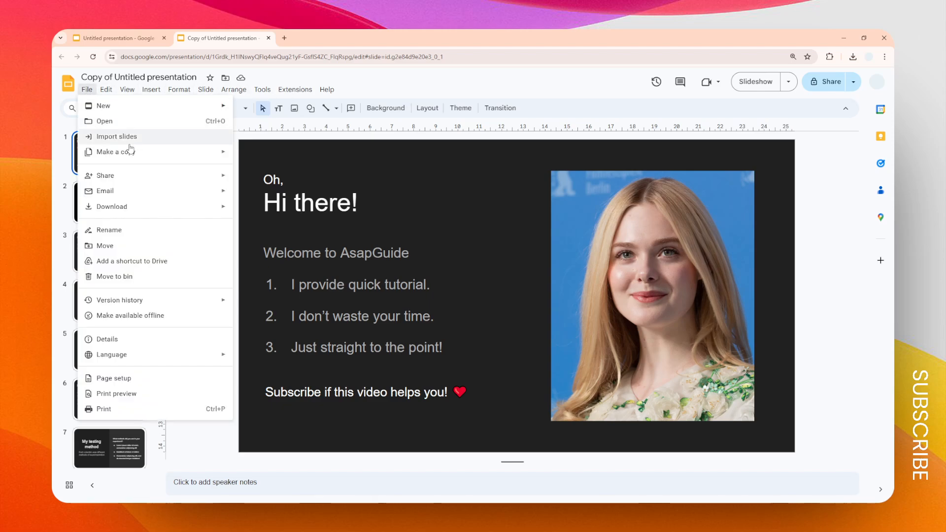
{"action": "left_click", "coordinate": [112, 206]}
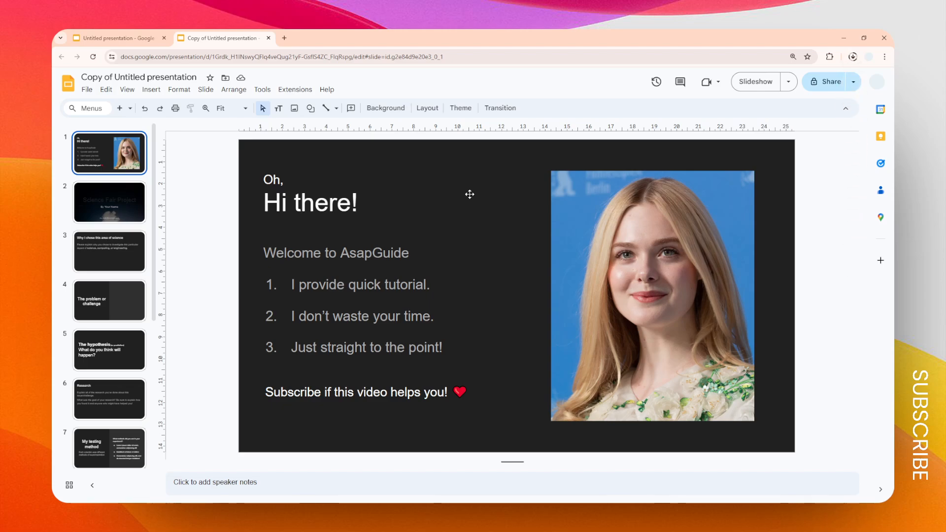
{"action": "mouse_move", "coordinate": [354, 223]}
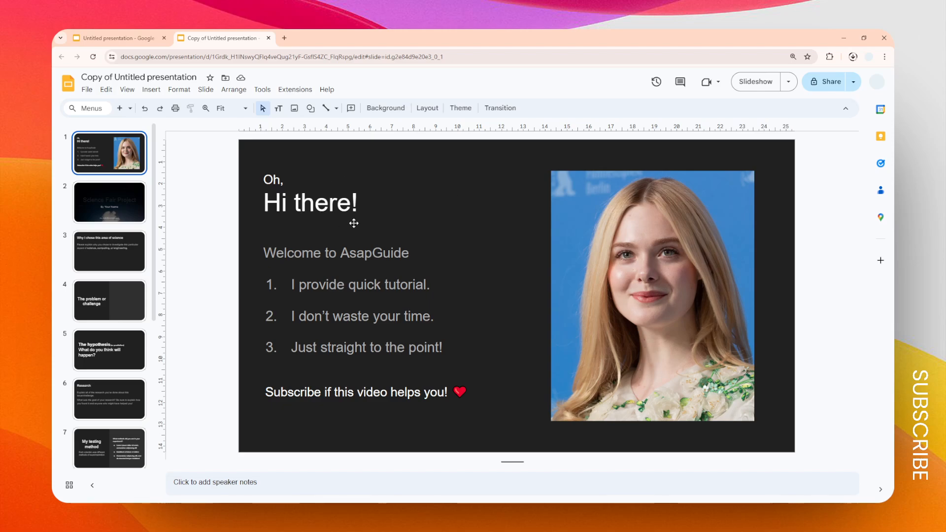
Open 'Copy of Untitled presentation.pptx' from the downloads panel in PowerPoint and shrink its window.
{"action": "left_click", "coordinate": [852, 56]}
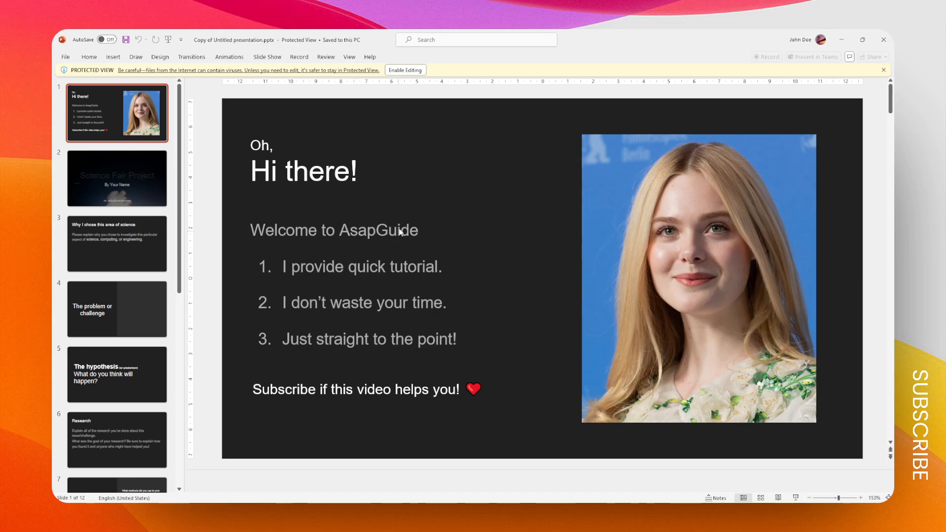
{"action": "left_click", "coordinate": [116, 244]}
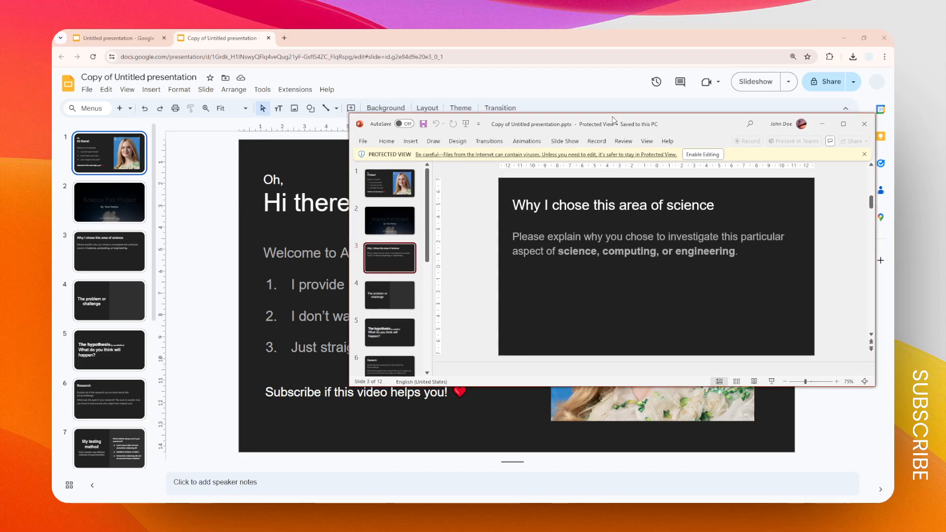
Move the PowerPoint window over Google Slides to compare the 'Experiment data' slide.
{"action": "left_click_drag", "start_coordinate": [612, 124], "coordinate": [664, 134]}
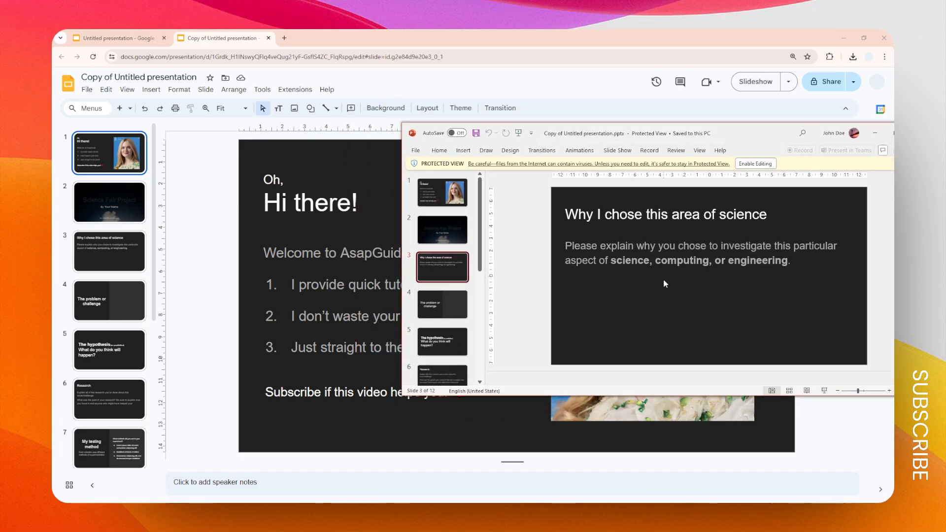
{"action": "left_click", "coordinate": [442, 341]}
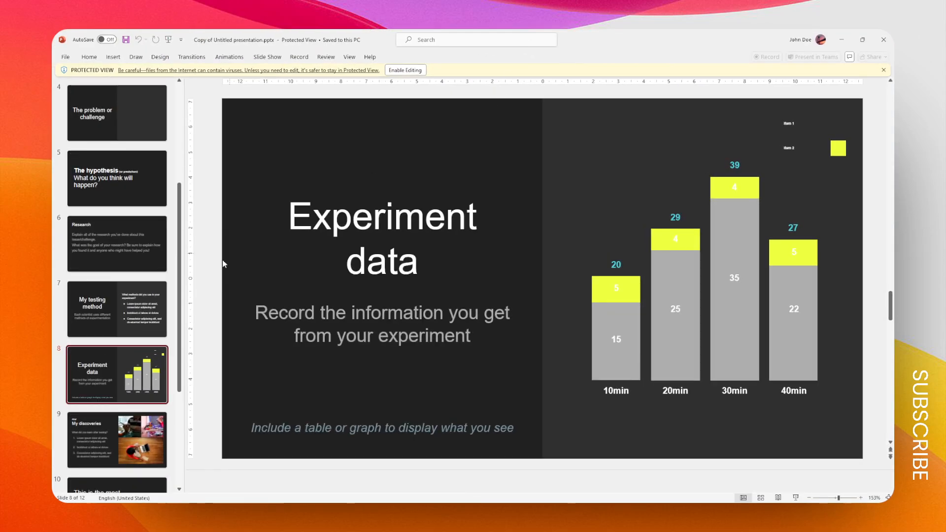
{"action": "scroll", "scroll_direction": "down", "scroll_amount": 3}
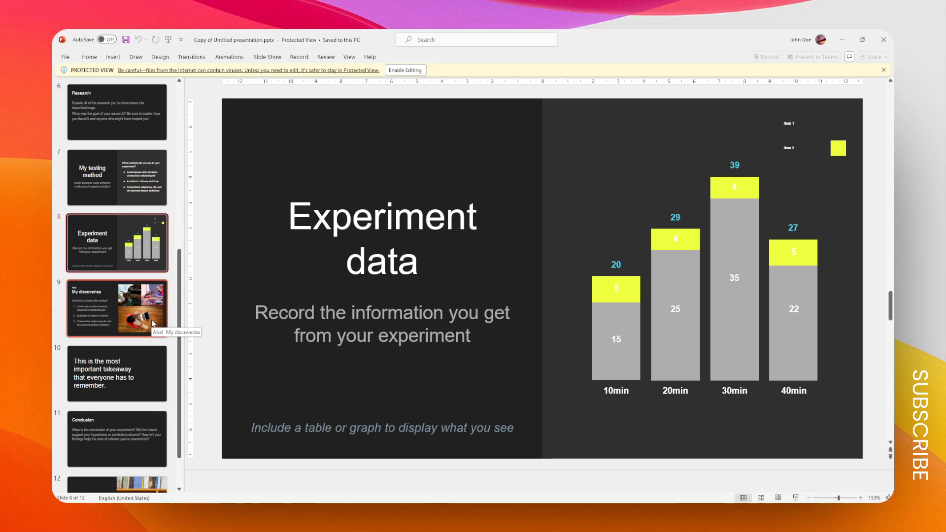
{"action": "mouse_move", "coordinate": [164, 319]}
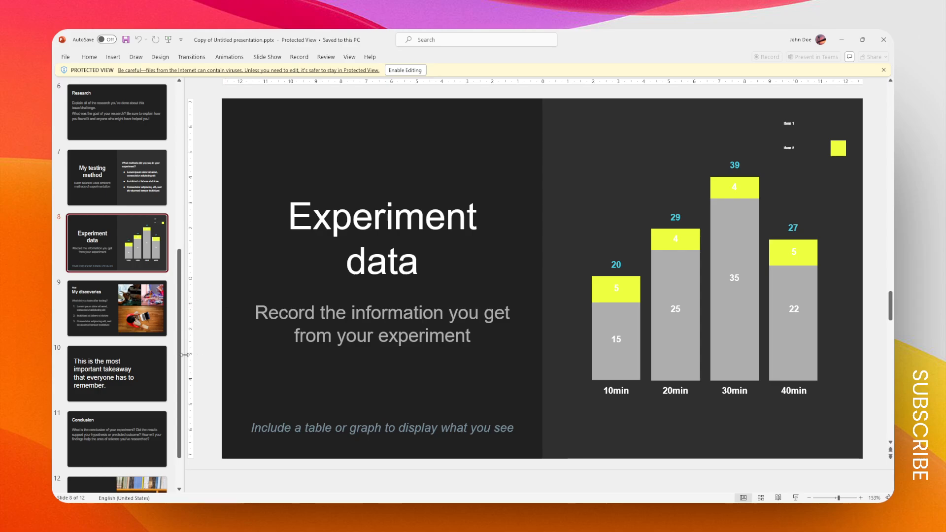
{"action": "scroll", "scroll_direction": "down", "scroll_amount": 3}
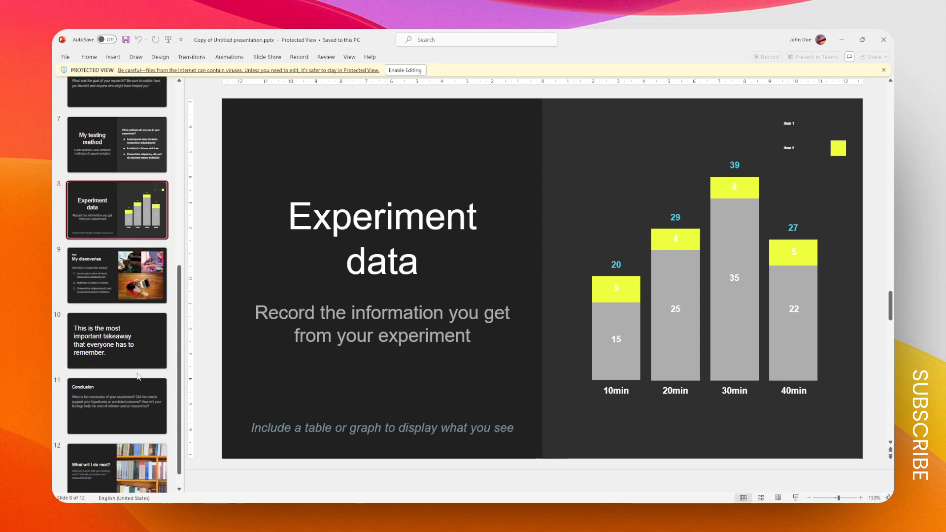
{"action": "mouse_move", "coordinate": [127, 378]}
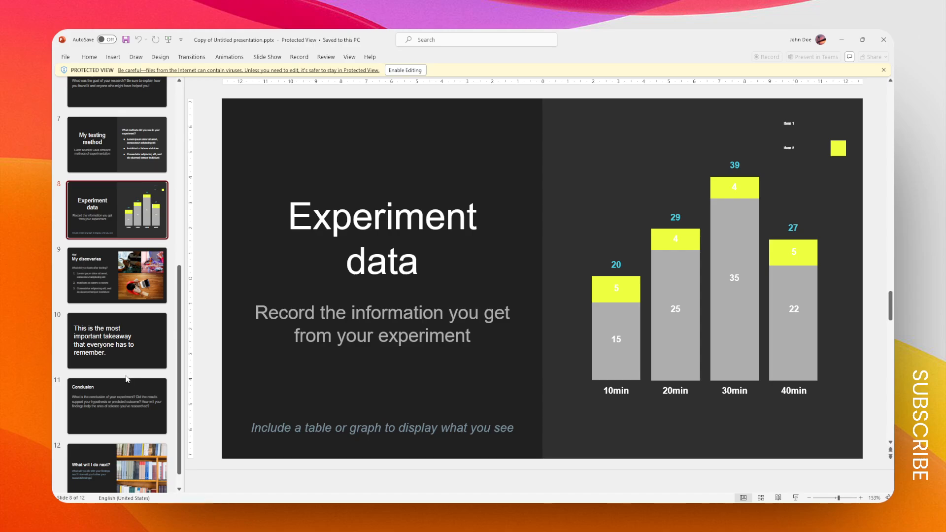